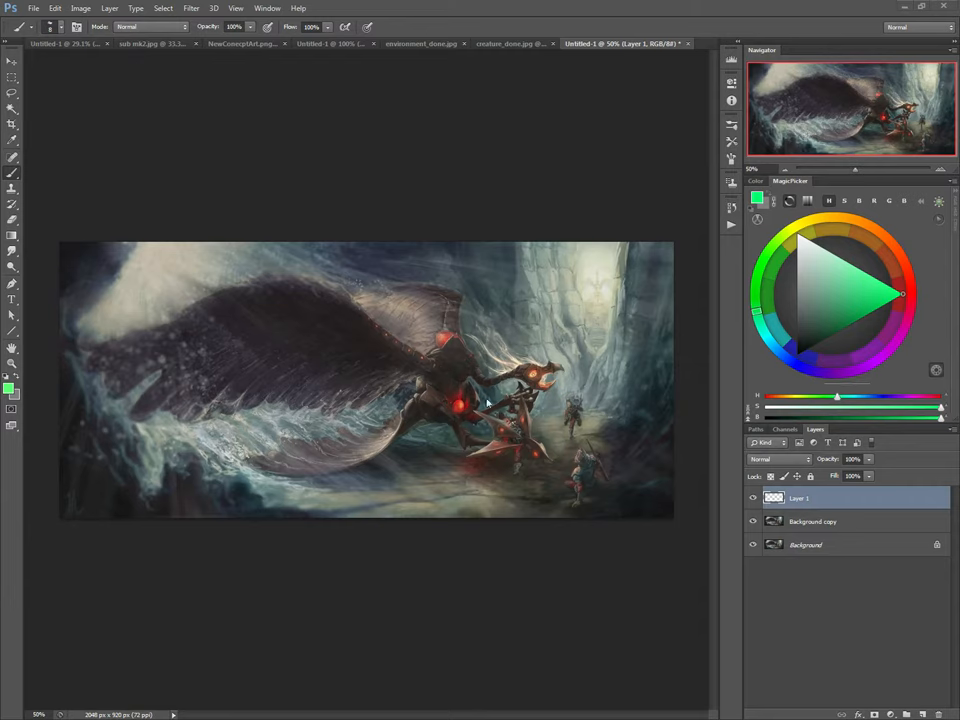
Step: Set the foreground colour to bright red from the MagicPicker colour wheel
left_click(793, 291)
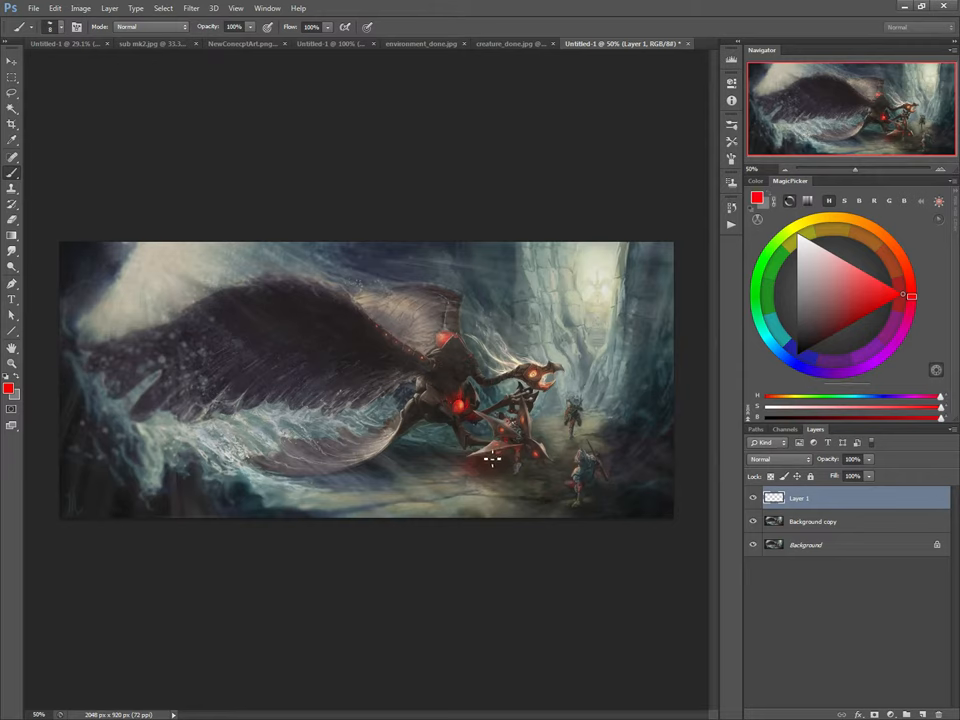
mouse_move(397, 505)
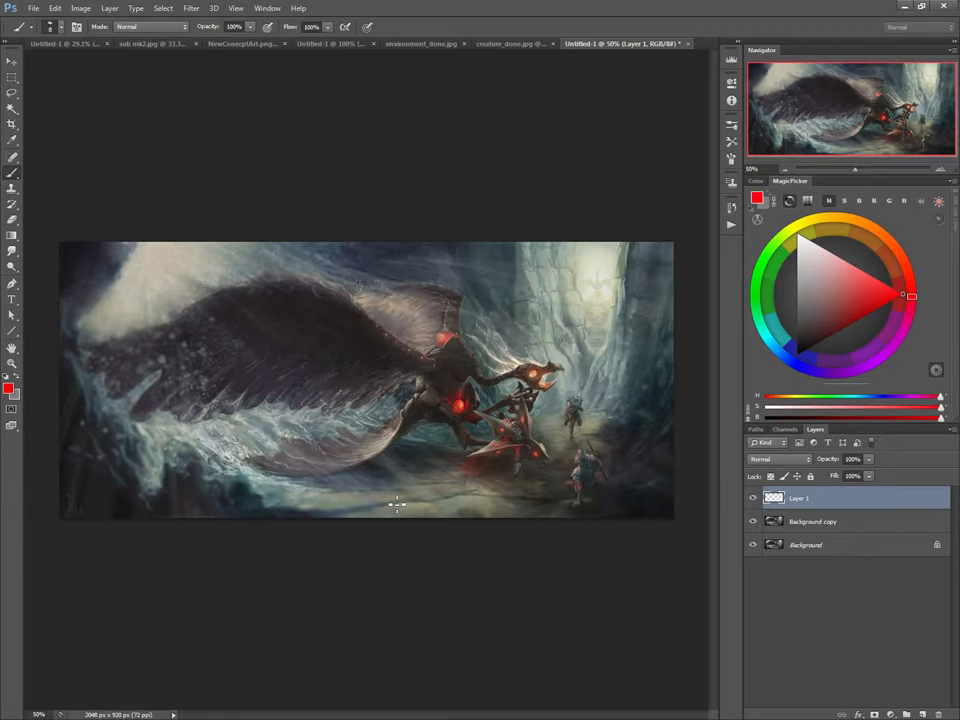
Step: Paint a red stroke tracing the creature's wing outline on Layer 1
left_click_drag(400, 505, 240, 290)
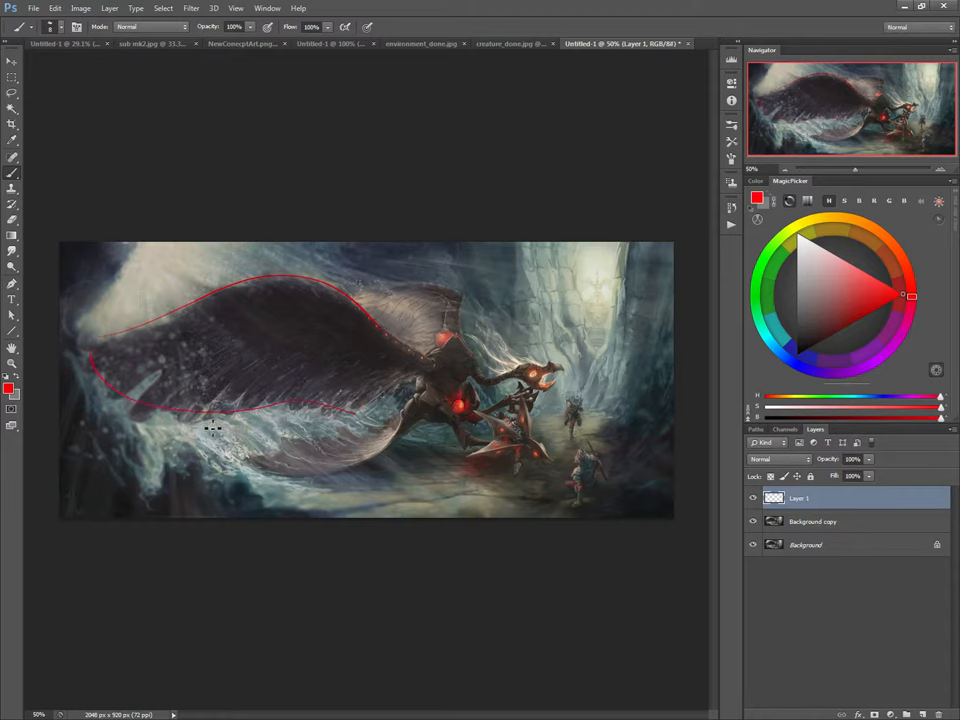
mouse_move(218, 368)
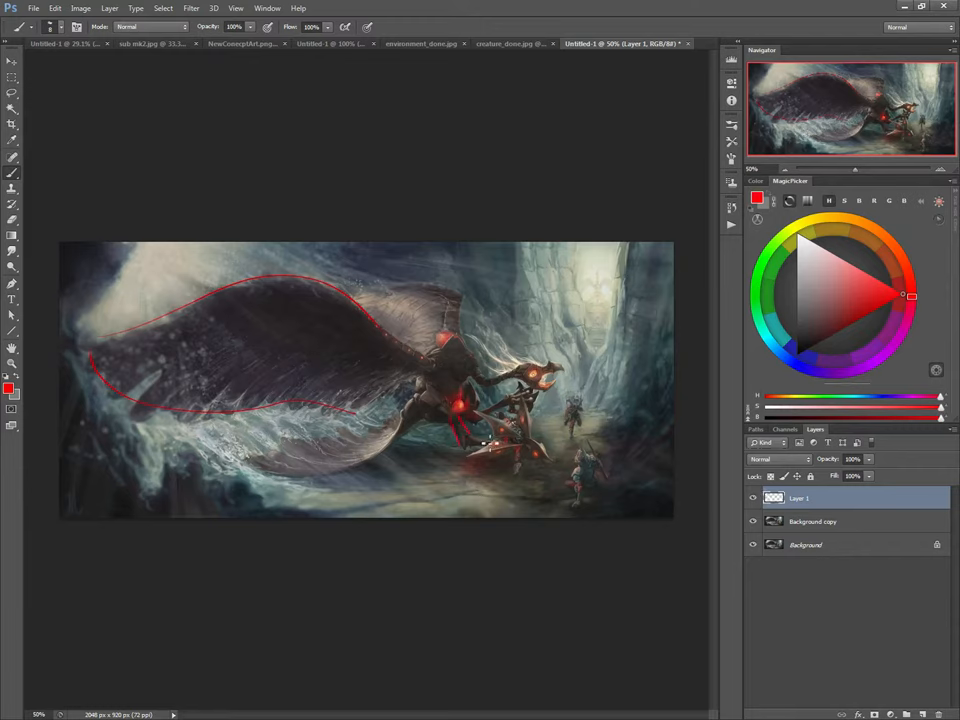
mouse_move(480, 432)
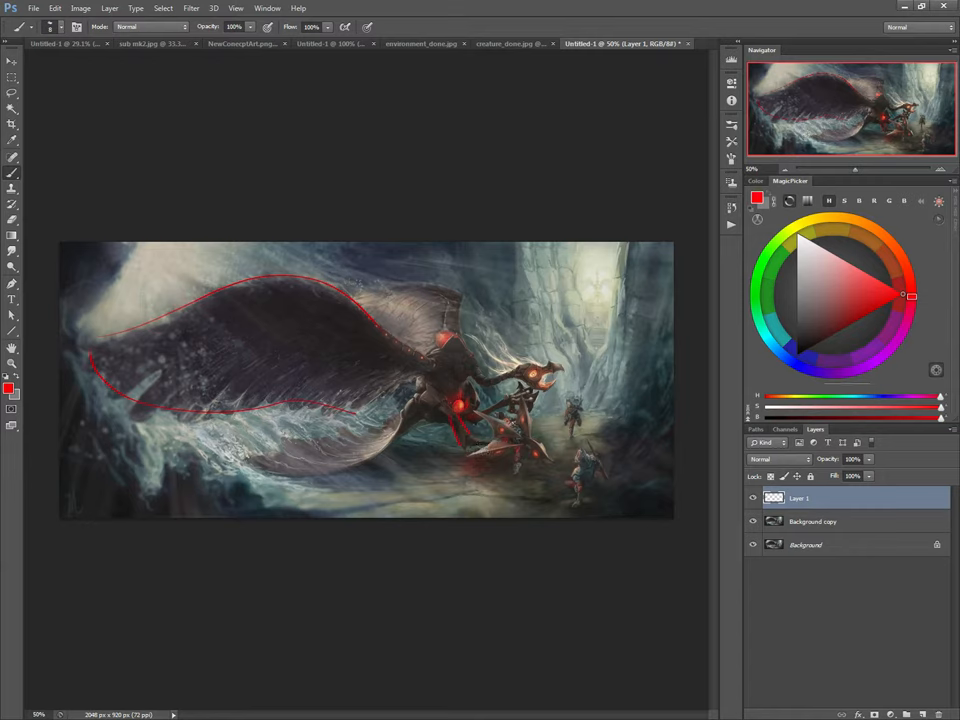
mouse_move(520, 440)
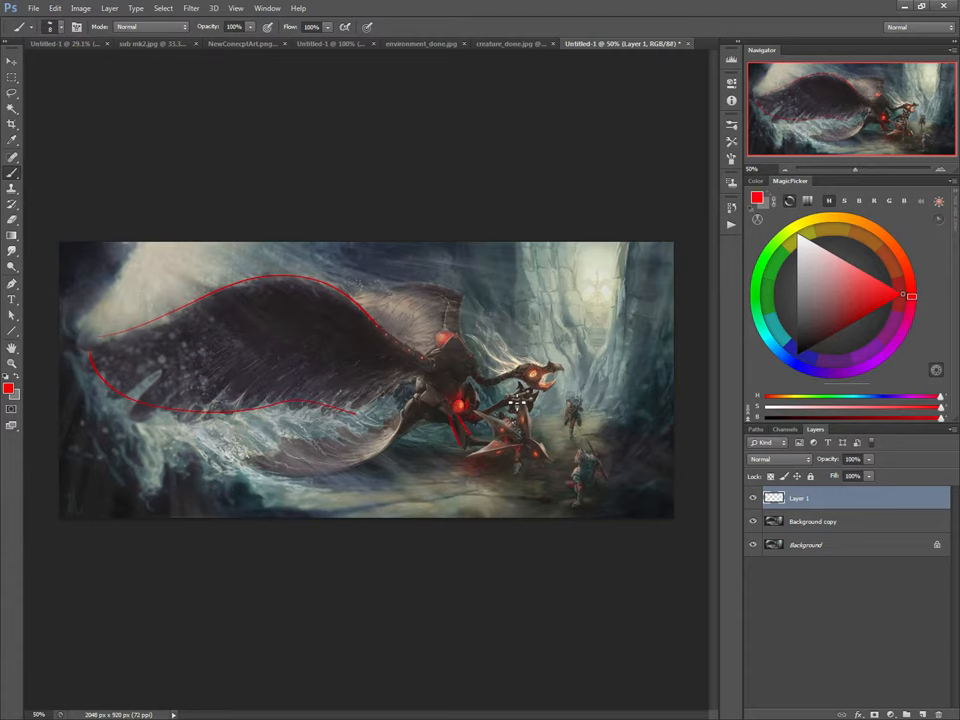
mouse_move(505, 443)
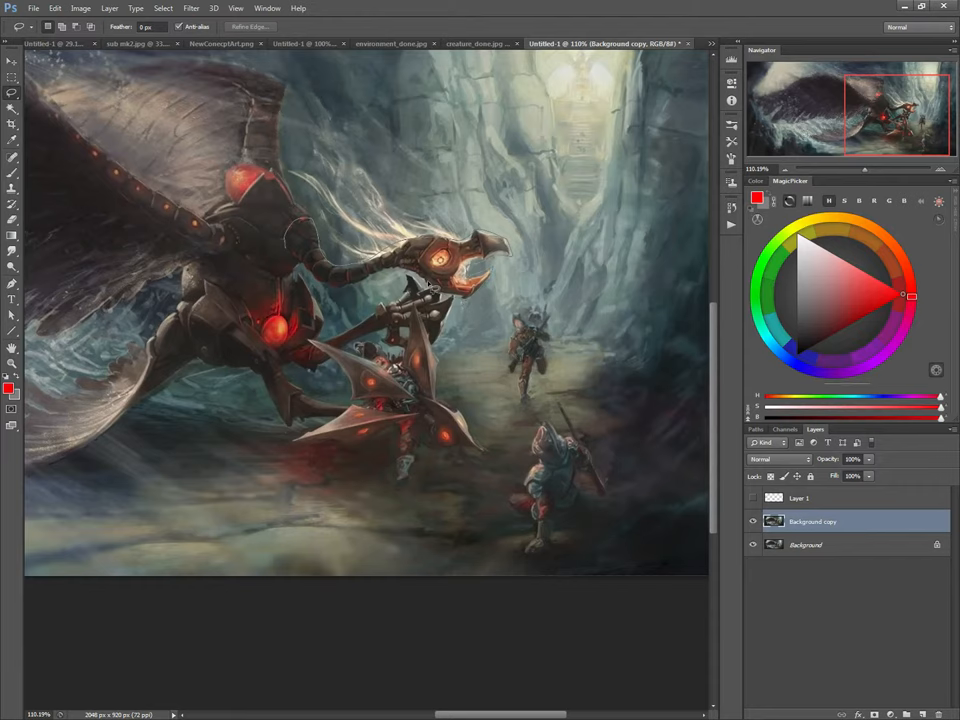
mouse_move(315, 280)
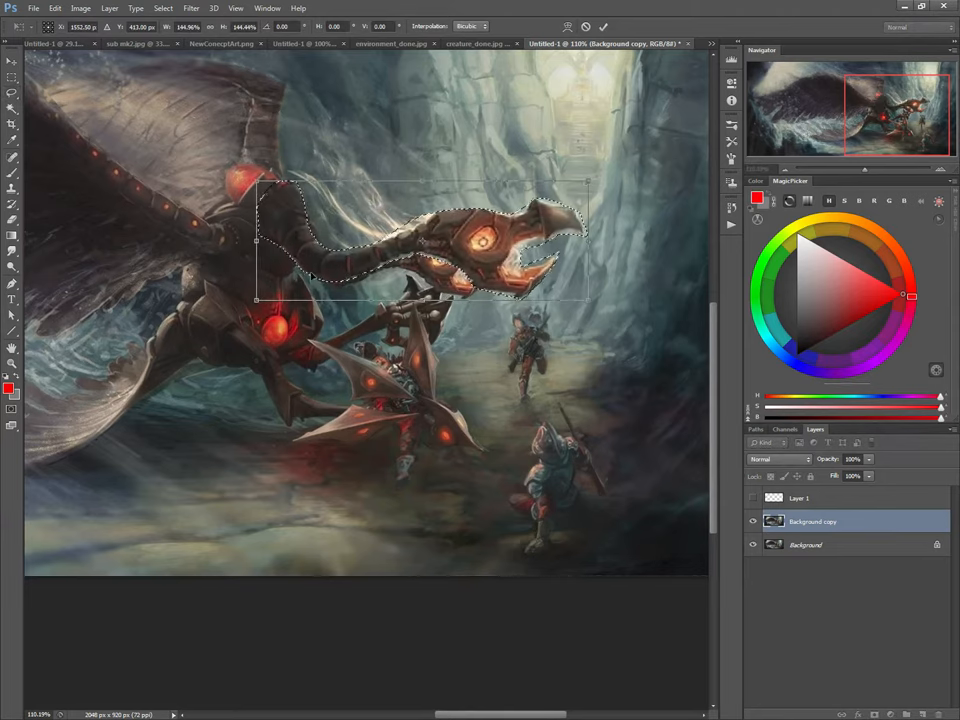
Step: Scale the lassoed head and neck up to about 144% with Free Transform
left_click_drag(420, 240, 420, 255)
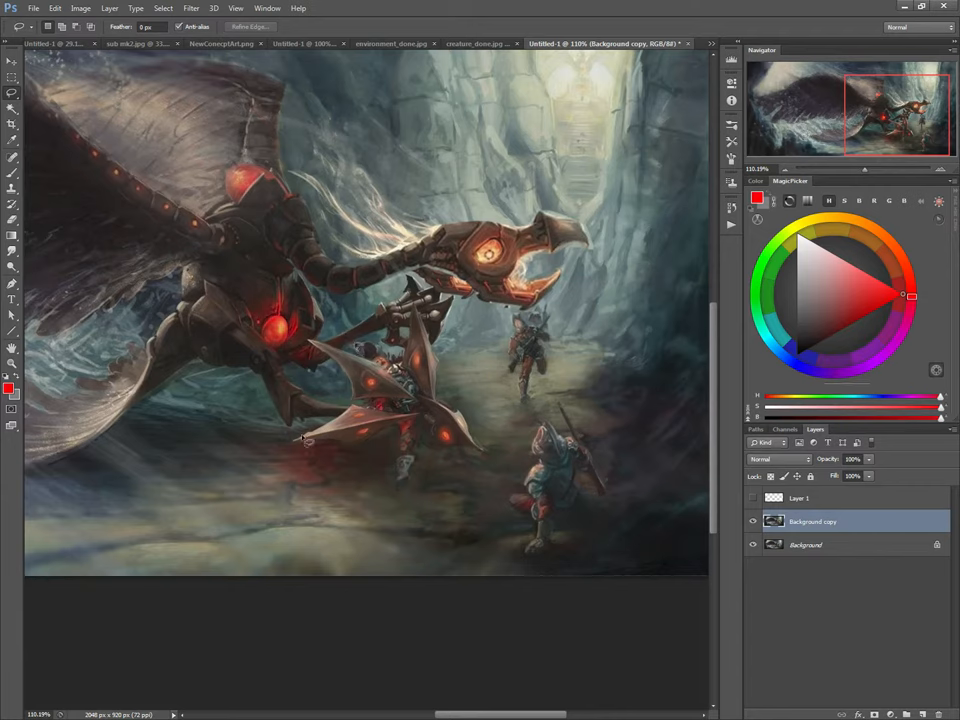
mouse_move(313, 446)
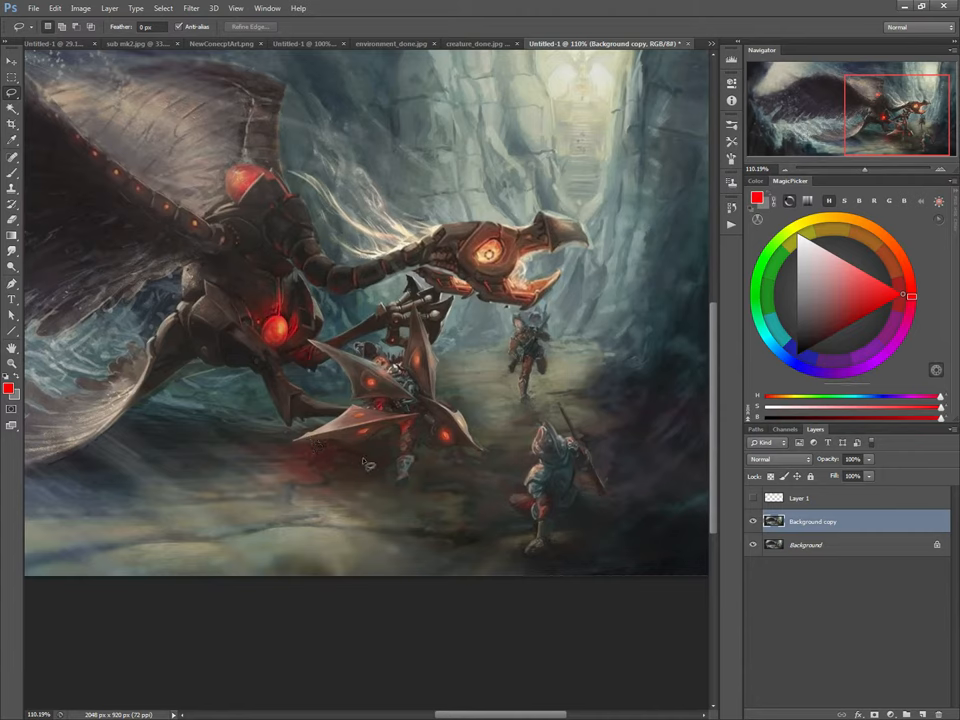
mouse_move(530, 500)
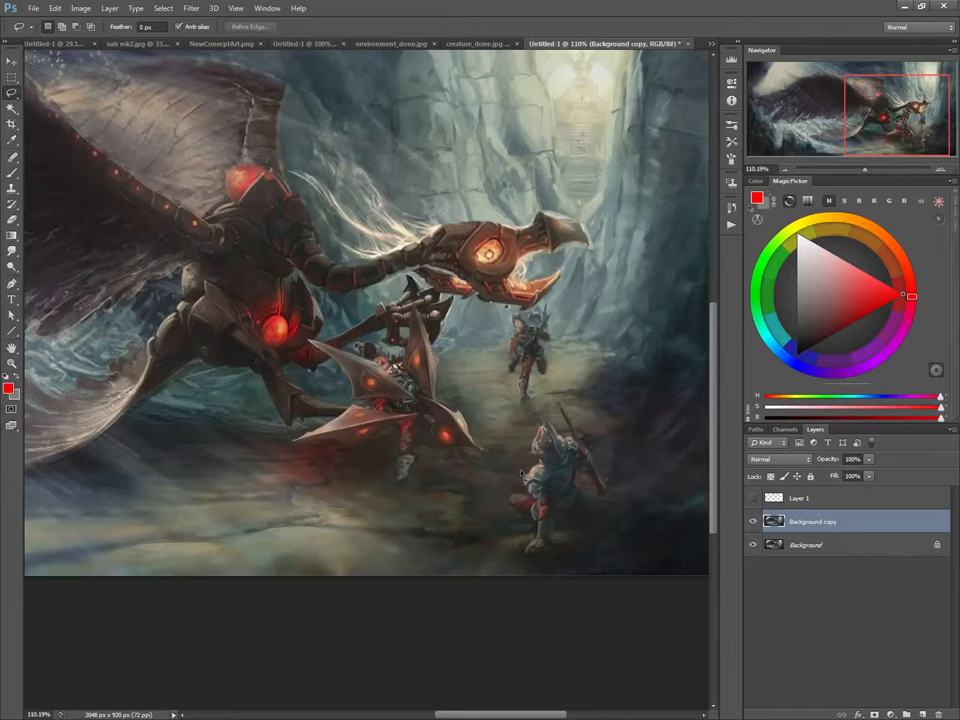
mouse_move(522, 406)
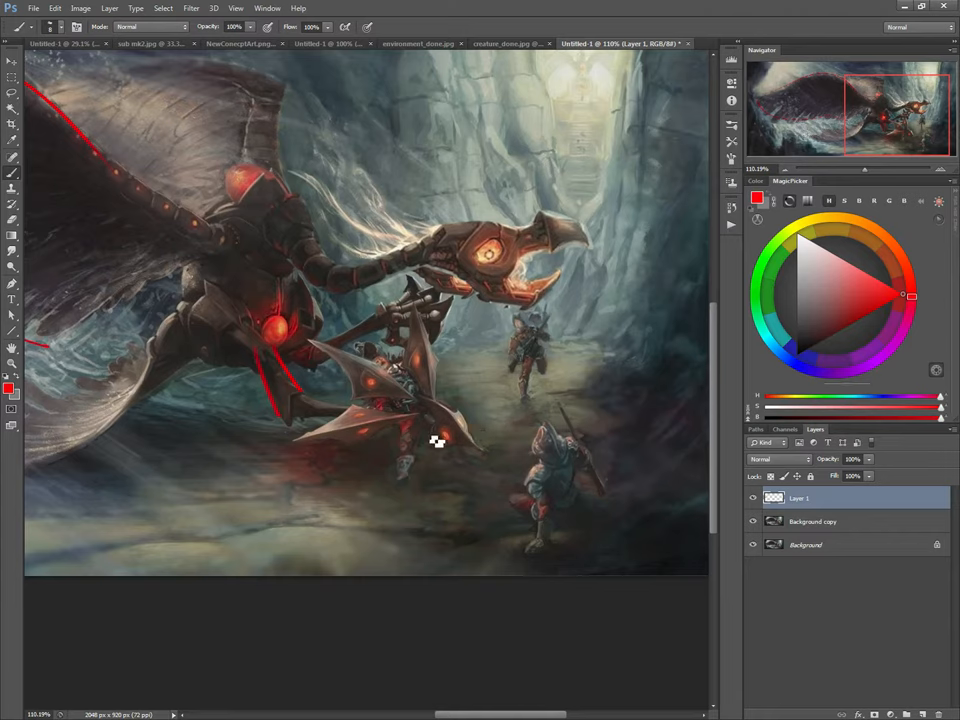
mouse_move(503, 440)
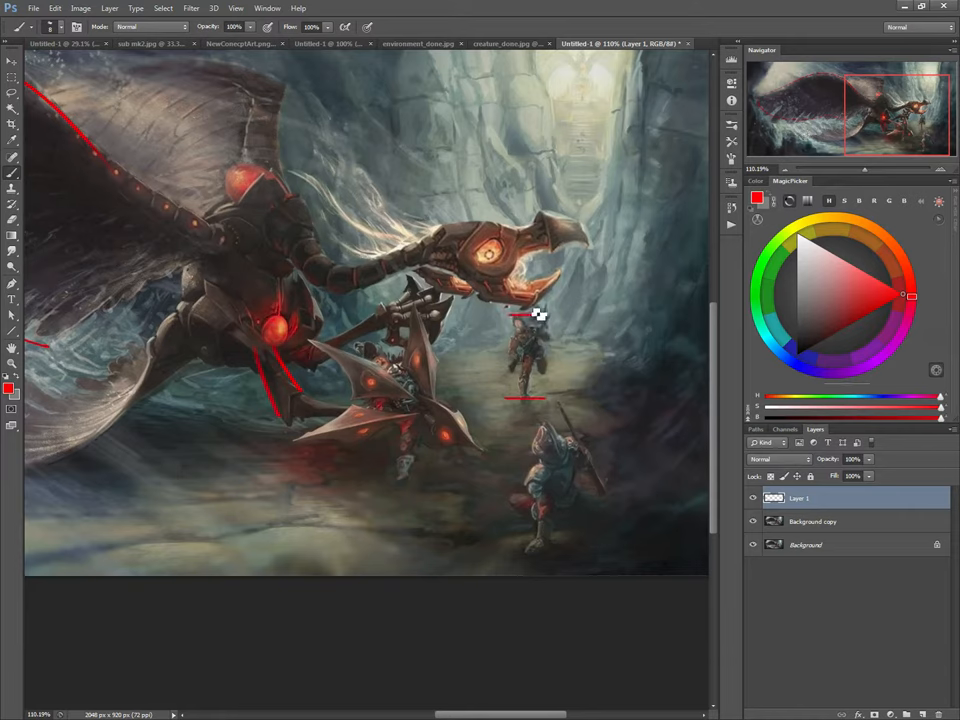
mouse_move(530, 350)
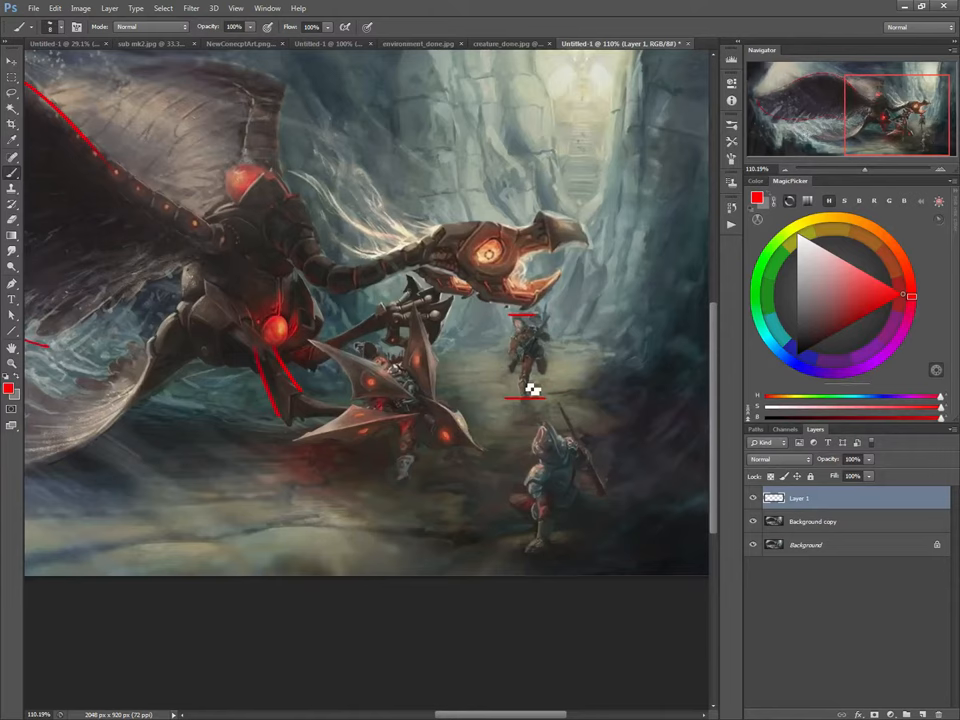
mouse_move(412, 485)
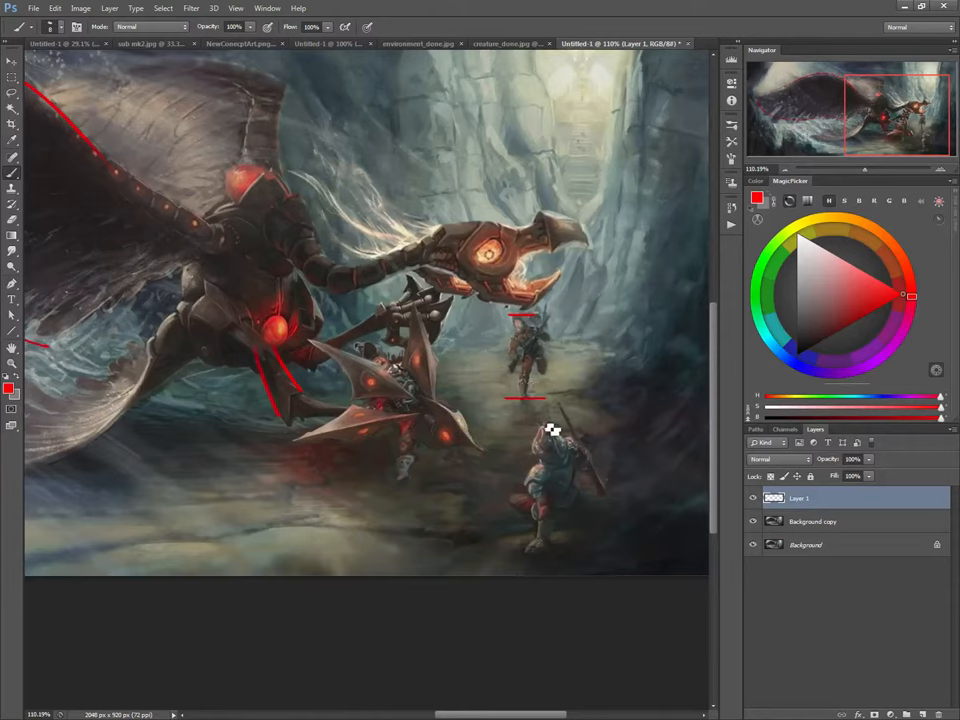
mouse_move(403, 495)
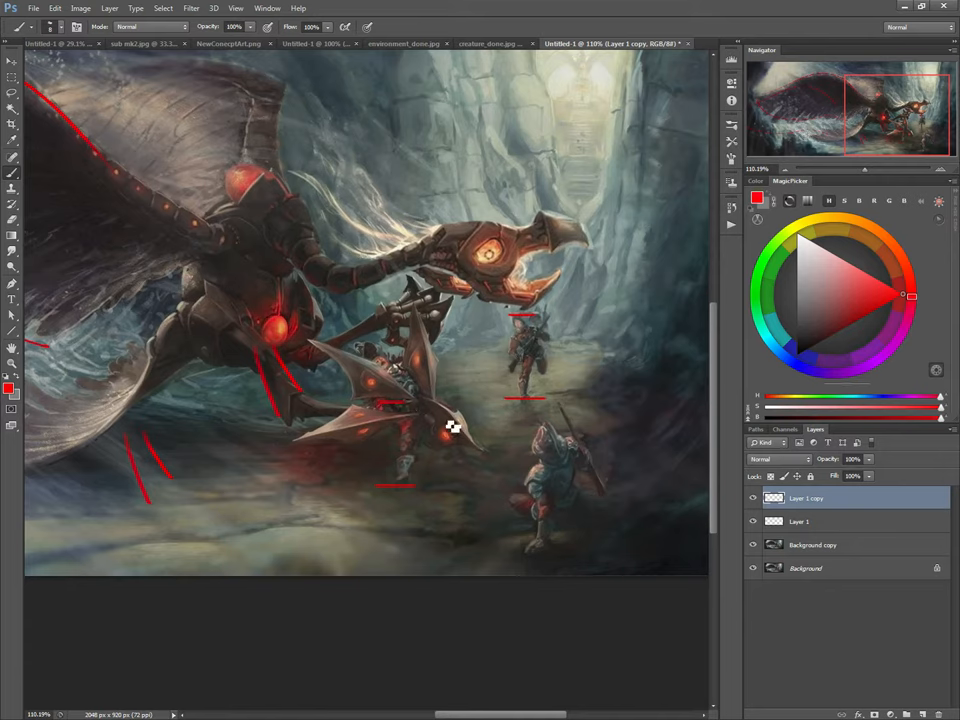
Step: Toggle Layer 1's visibility to show the red guide marks around the warriors
left_click(753, 521)
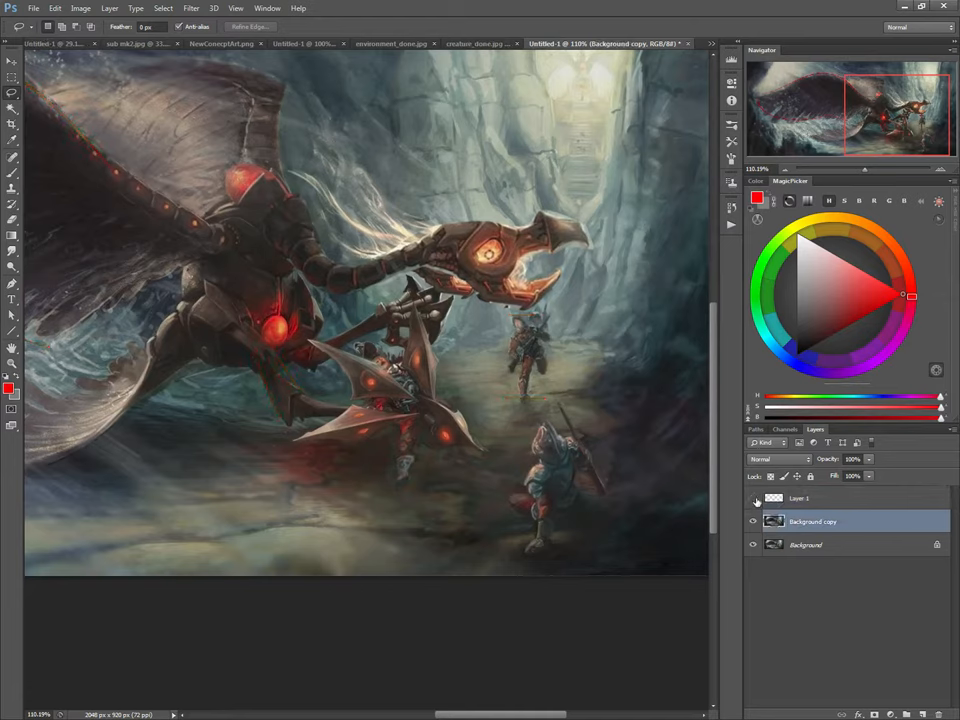
Step: Hide the markup layer and drag the front warrior down and left, lower in the scene
left_click(752, 498)
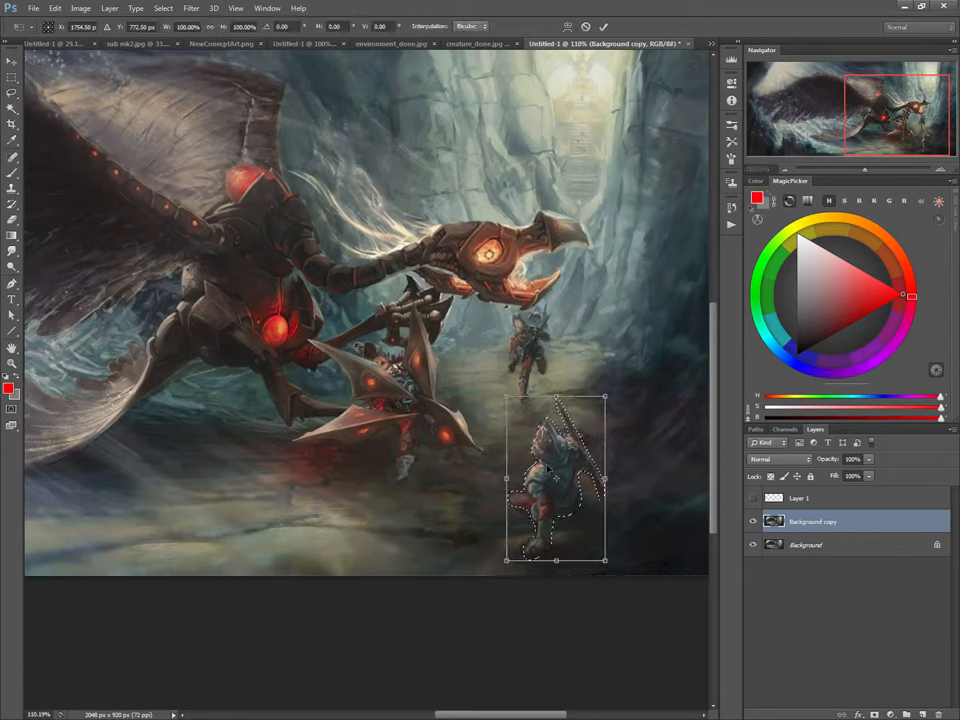
left_click_drag(557, 480, 525, 500)
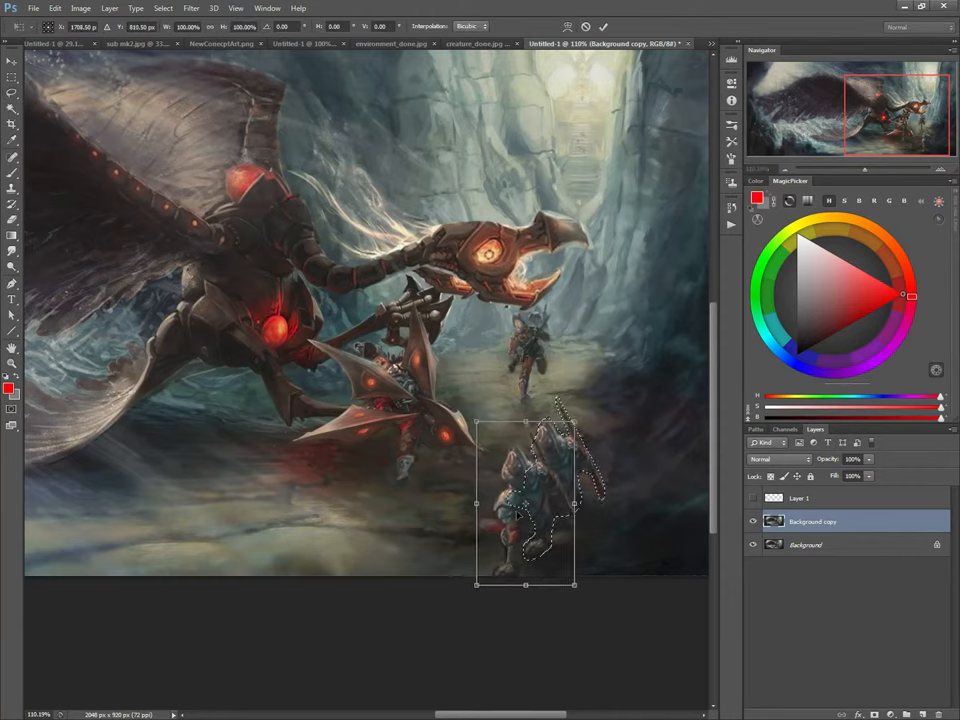
left_click_drag(525, 505, 565, 522)
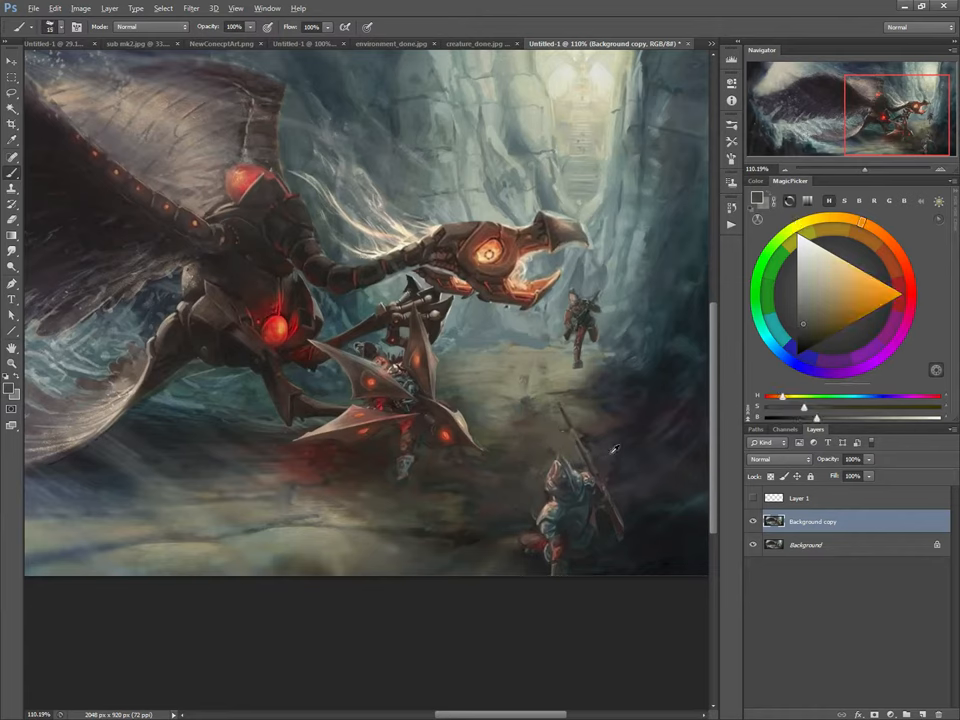
Step: Sample a dark muted blue from the painting as the brush colour
left_click(803, 368)
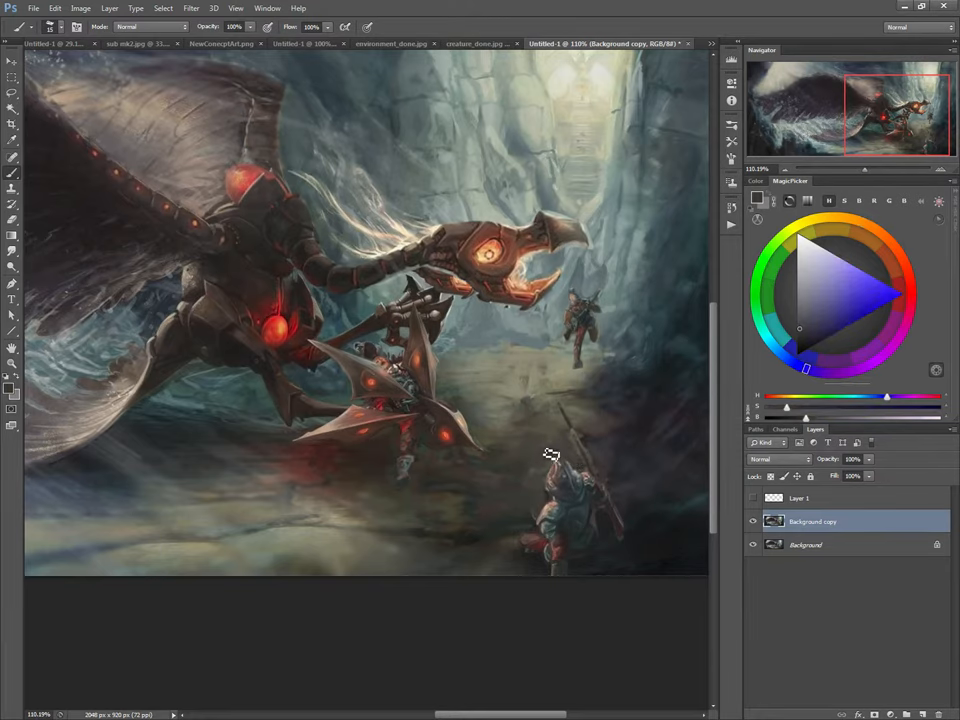
mouse_move(436, 471)
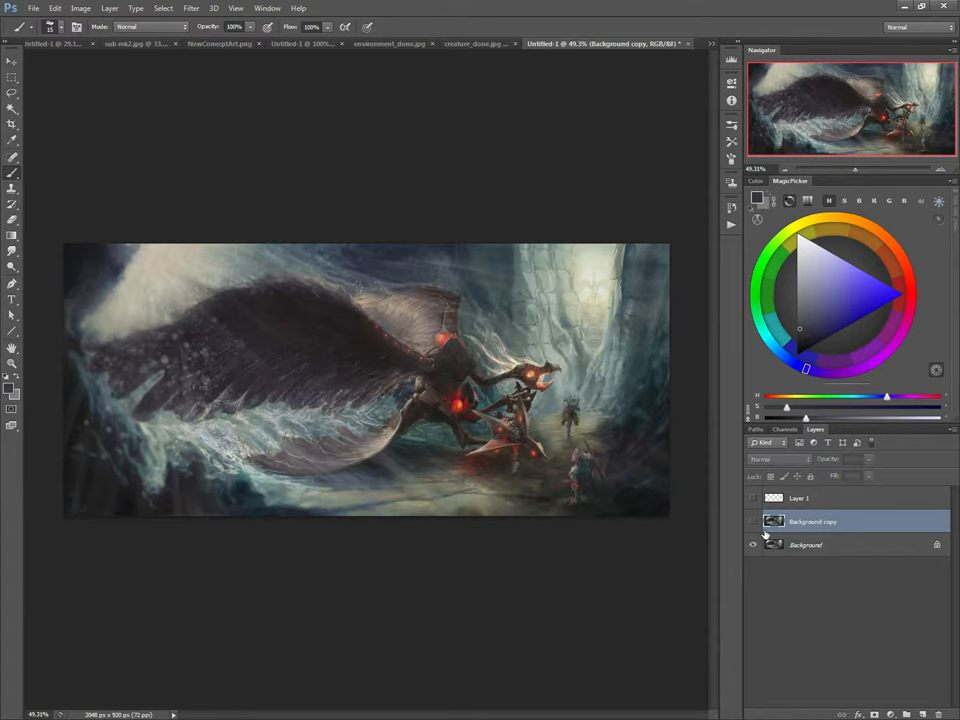
Step: Toggle Background copy's visibility to compare edits, ending with the original showing
left_click(753, 521)
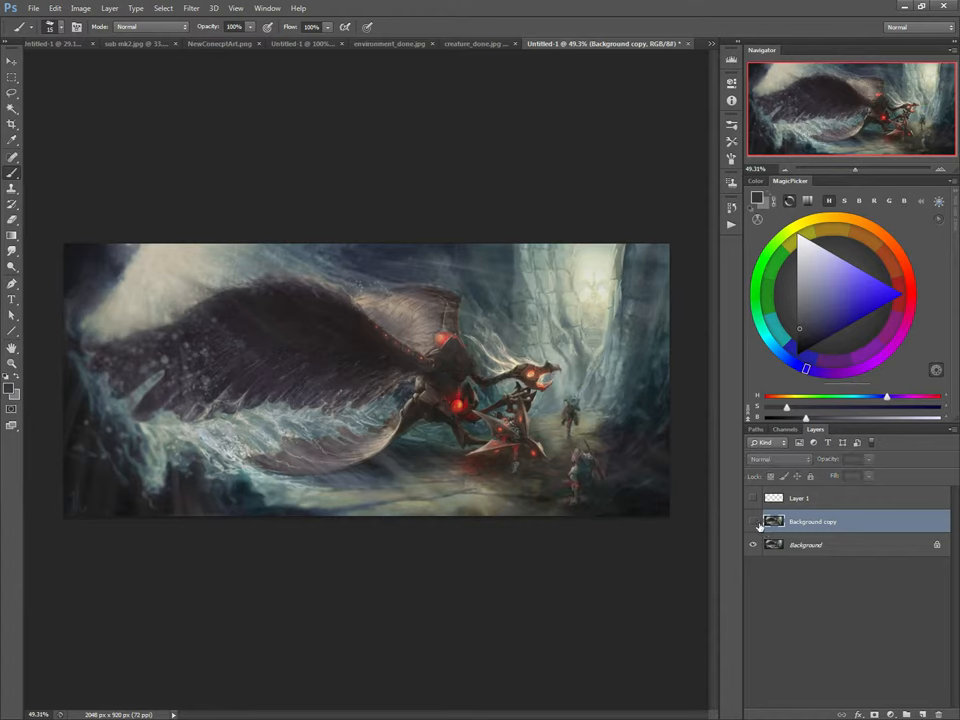
left_click(753, 521)
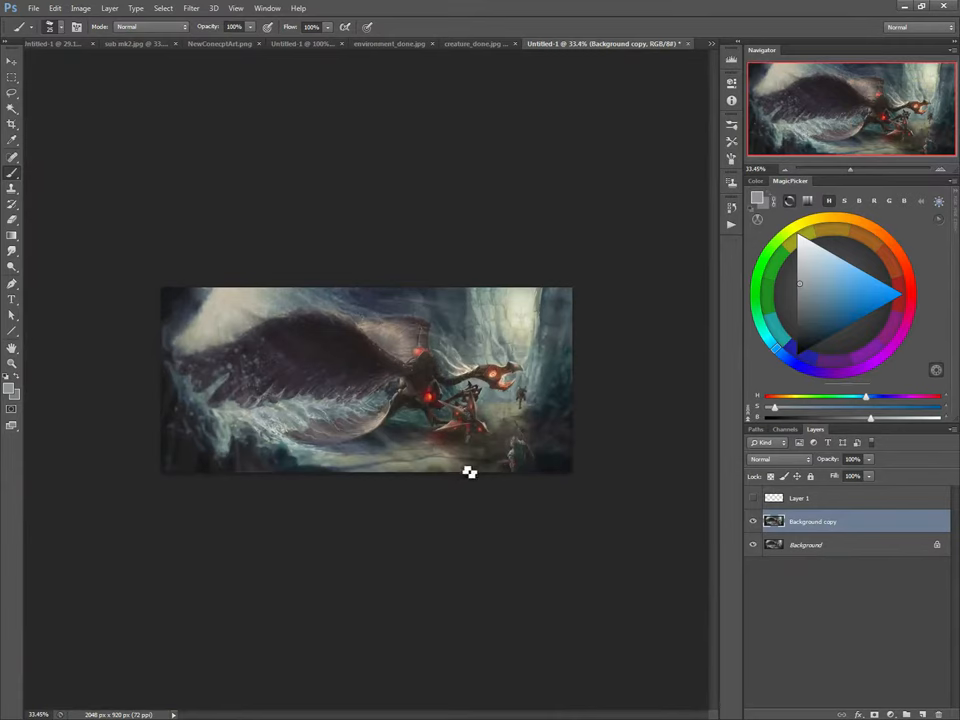
mouse_move(532, 456)
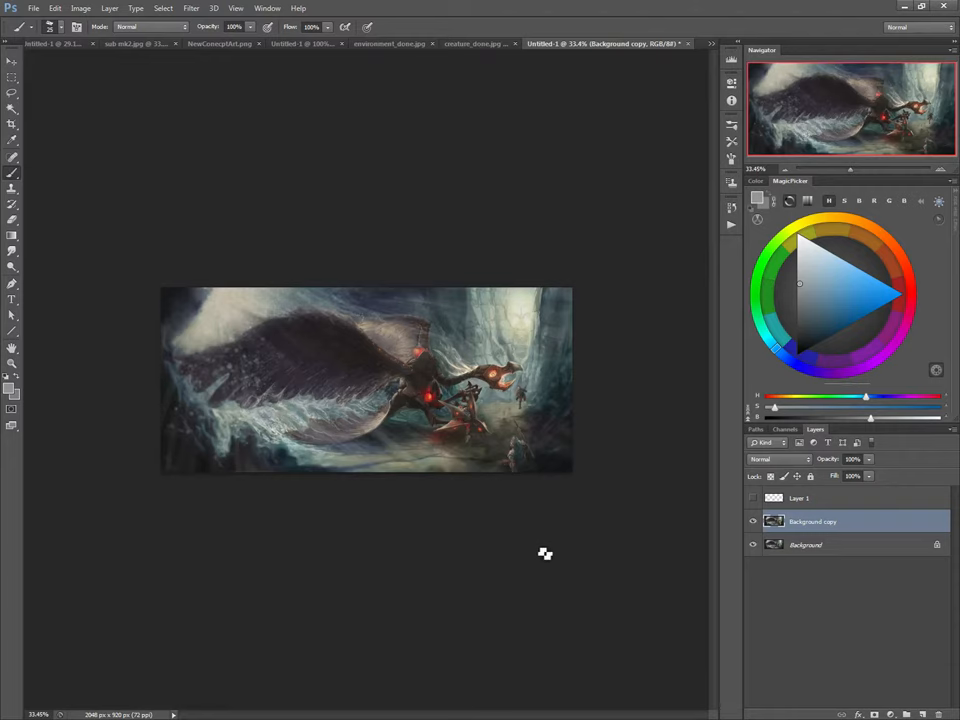
mouse_move(449, 447)
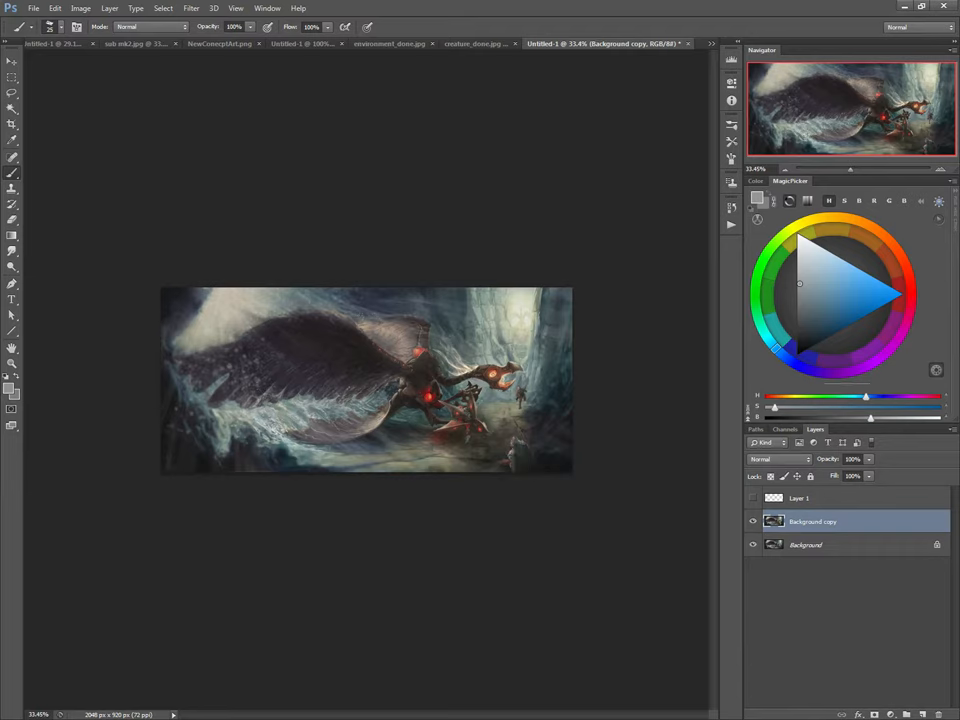
left_click(753, 521)
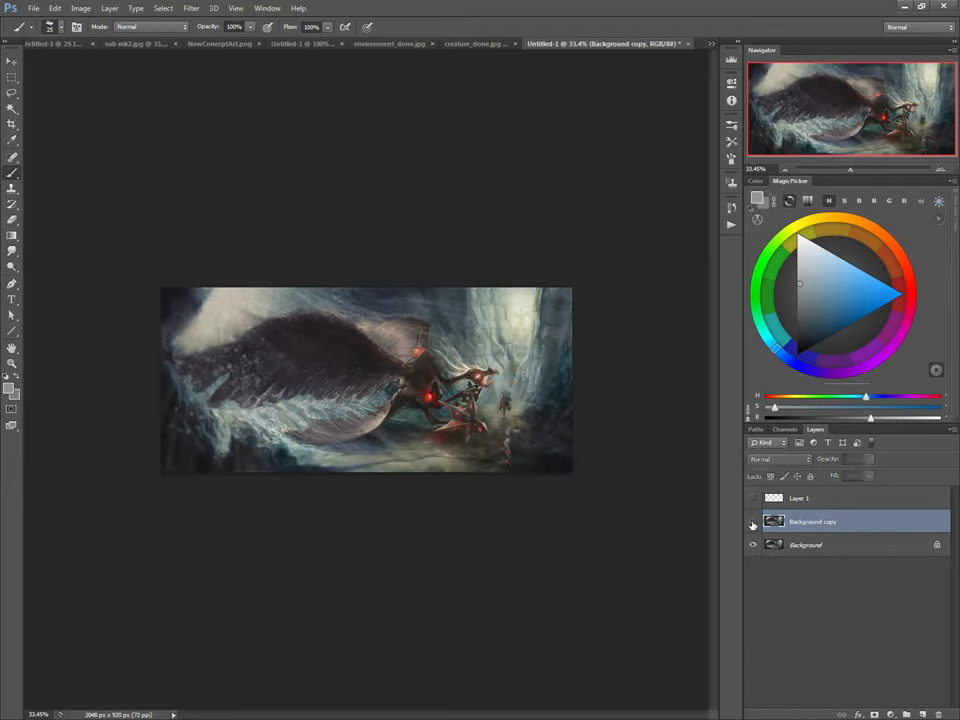